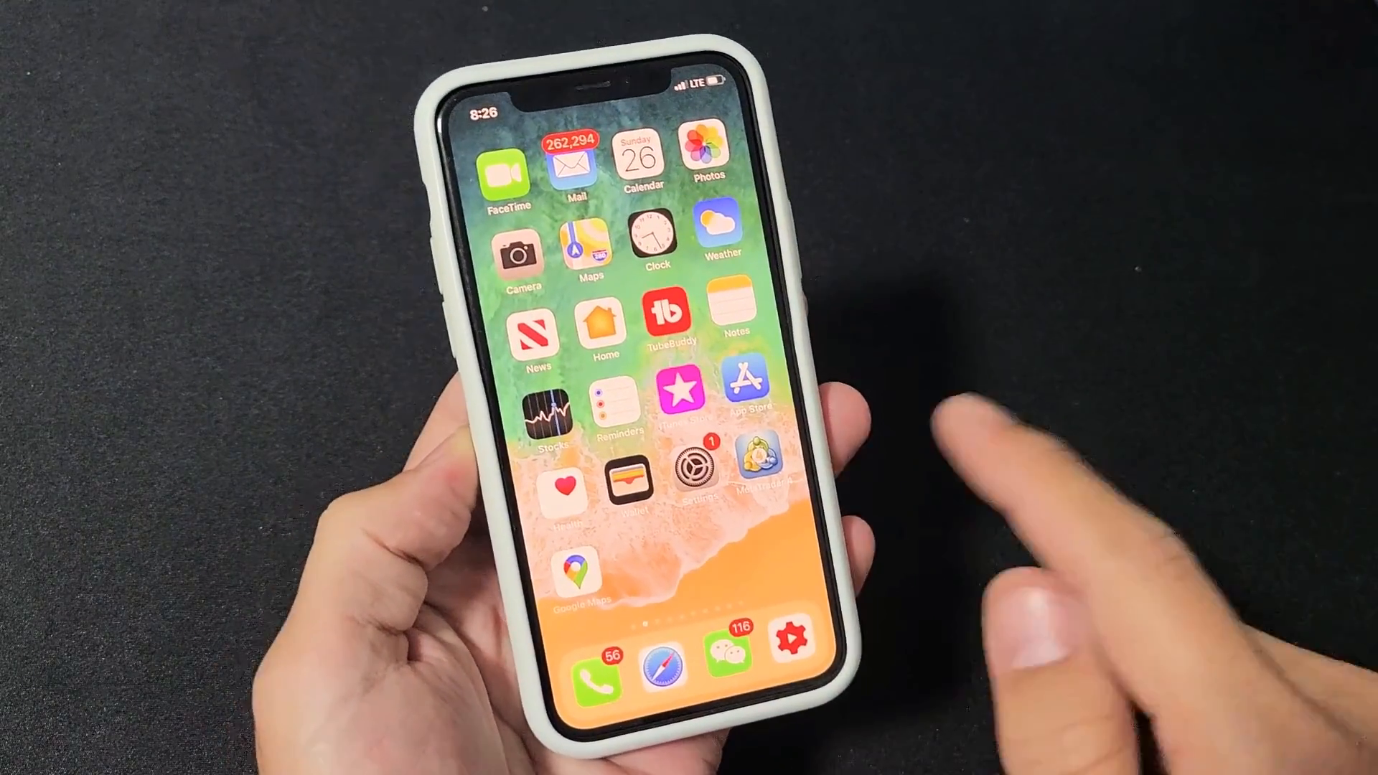
# Step: Launch Settings and go back from Sounds & Haptics to the main list
pyautogui.click(698, 475)
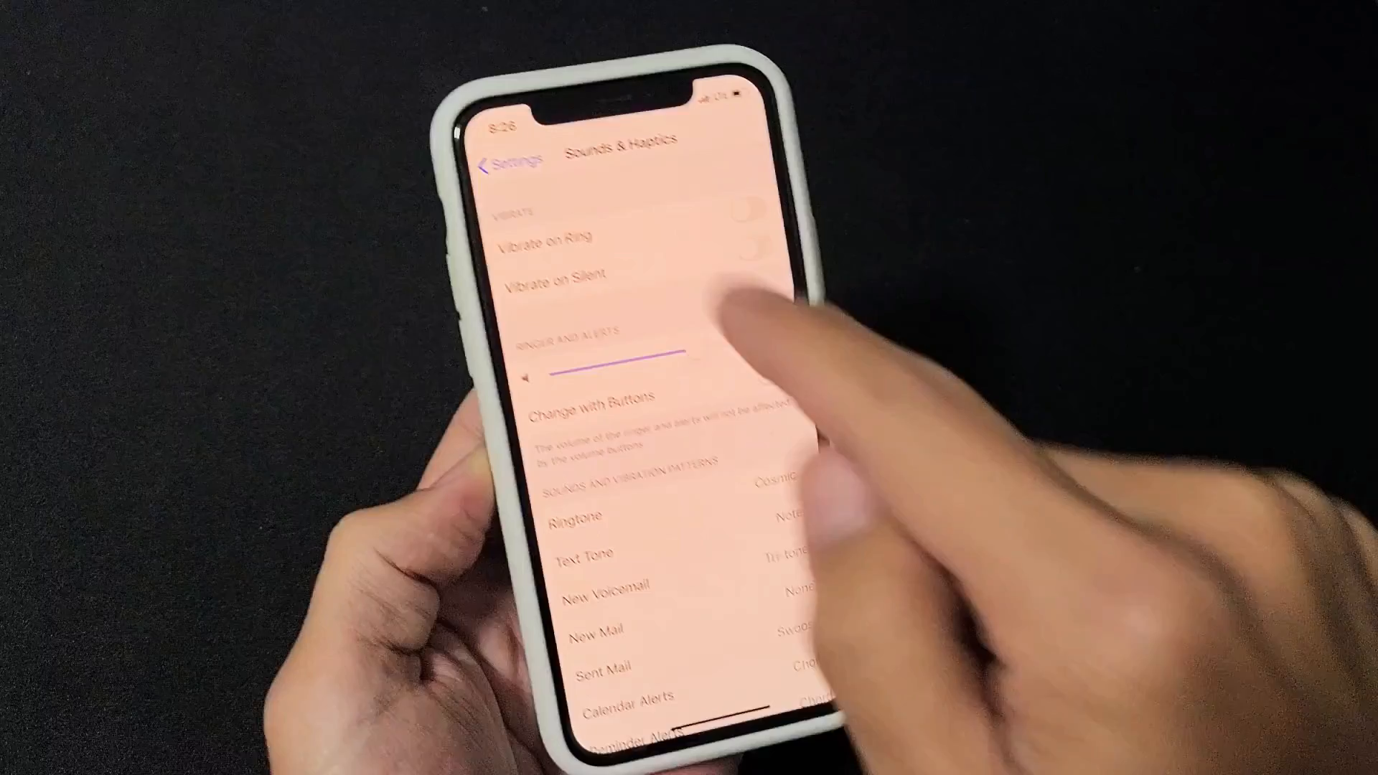
pyautogui.click(510, 160)
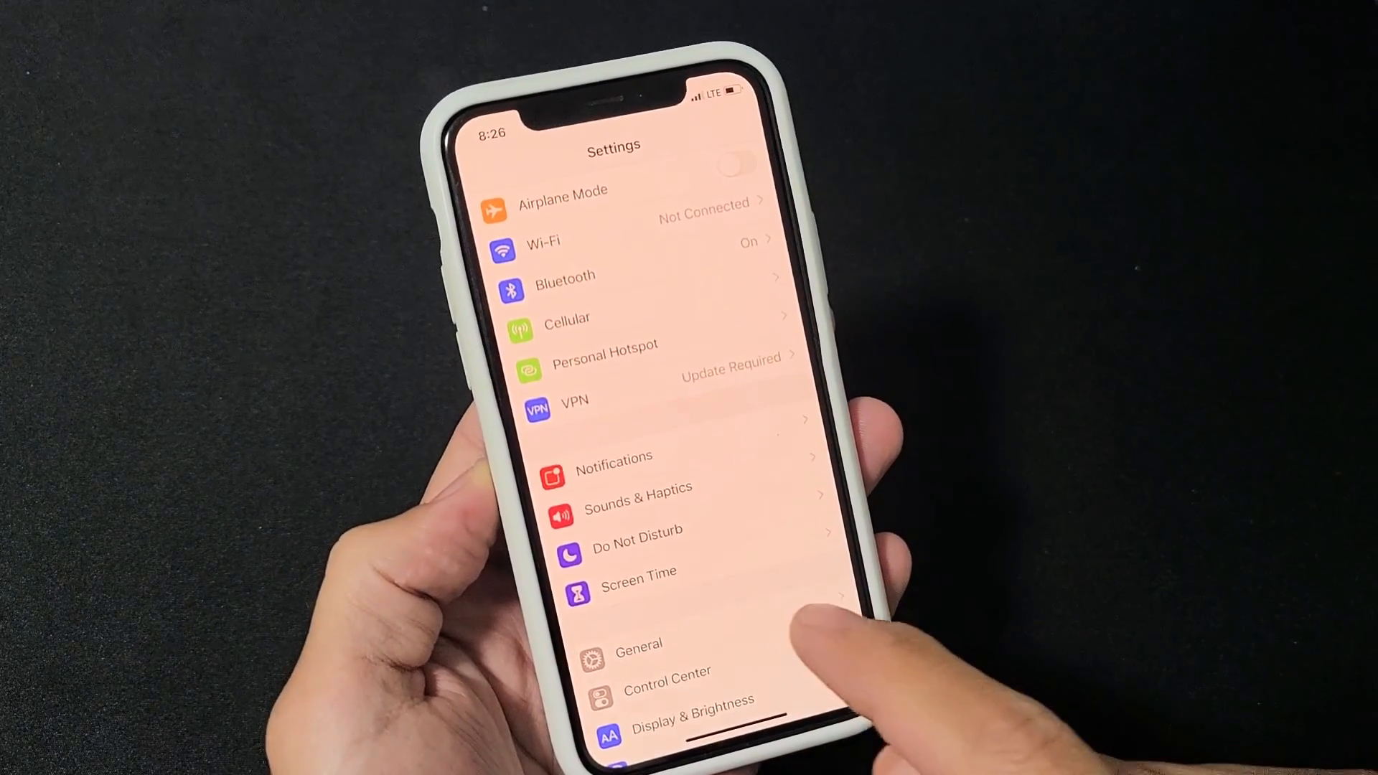
# Step: Go into Screen Time and choose Turn Off Screen Time for this iPhone
pyautogui.click(637, 573)
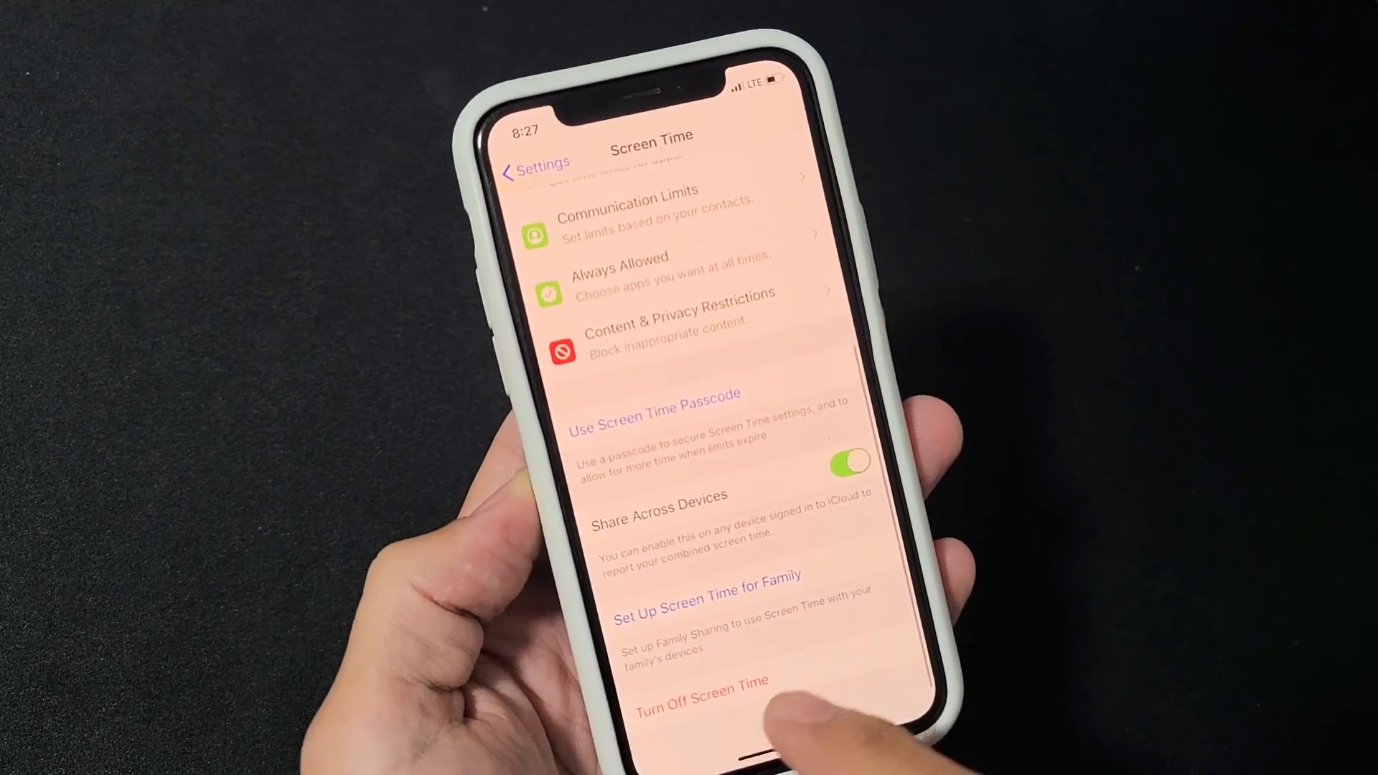
pyautogui.click(695, 706)
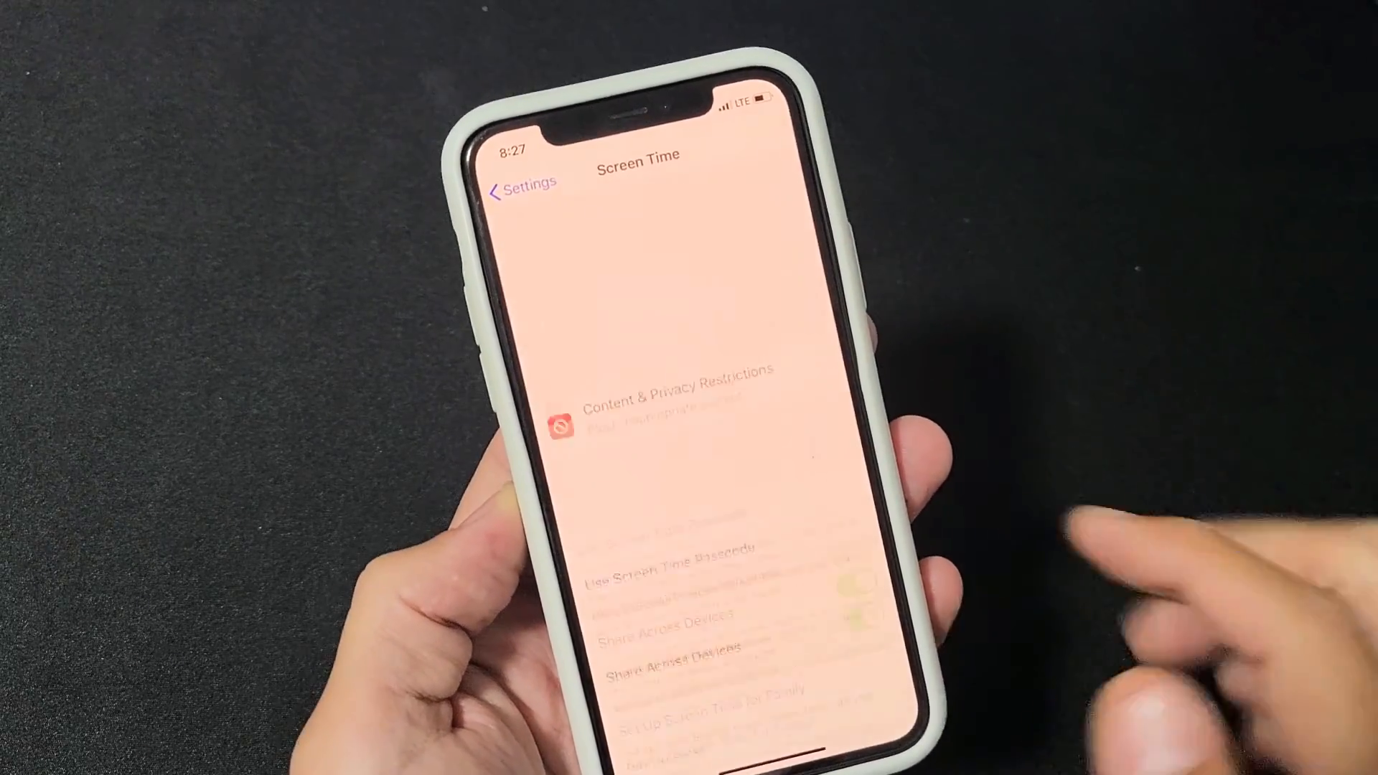
# Step: Reopen the Screen Time page, which now only offers Turn On Screen Time
pyautogui.click(523, 185)
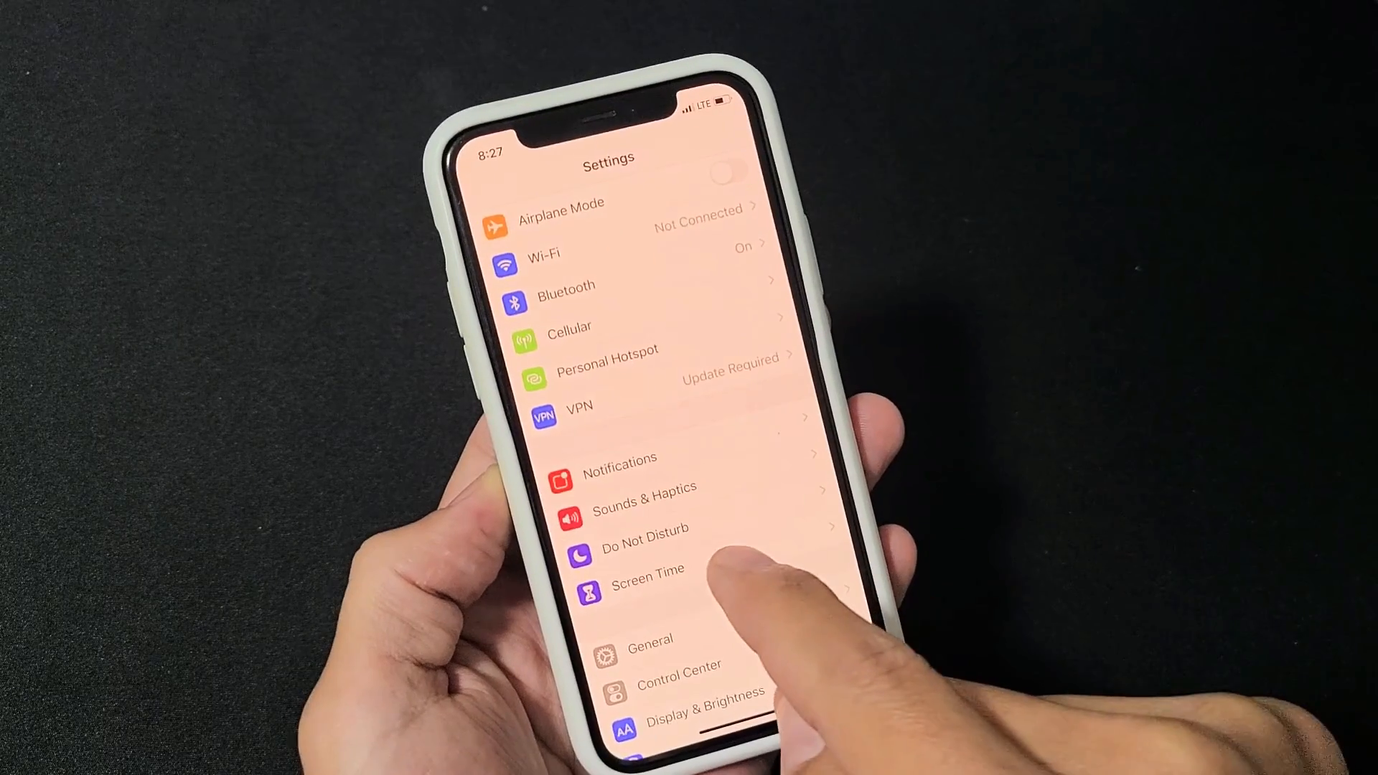
pyautogui.click(646, 574)
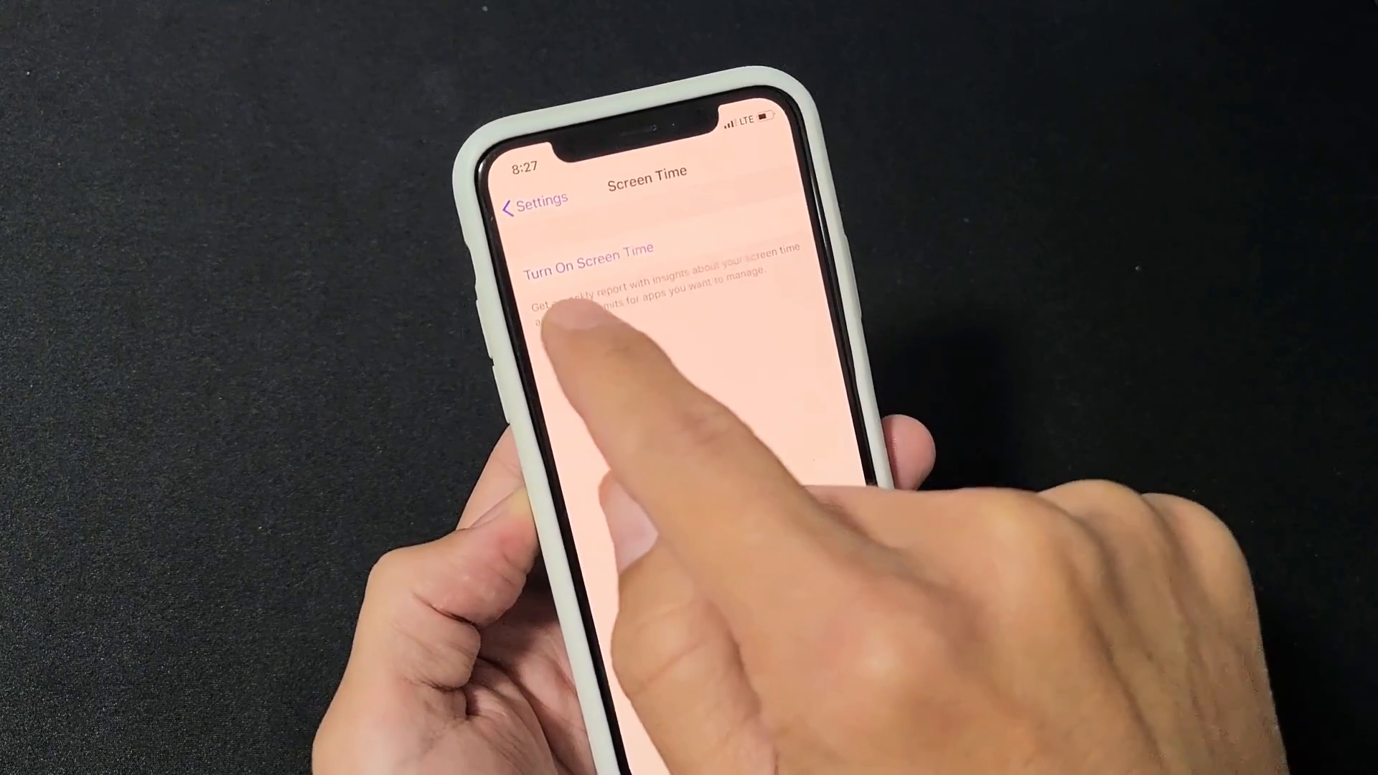
# Step: Turn On Screen Time, continue past the intro and choose This is My iPhone
pyautogui.click(580, 248)
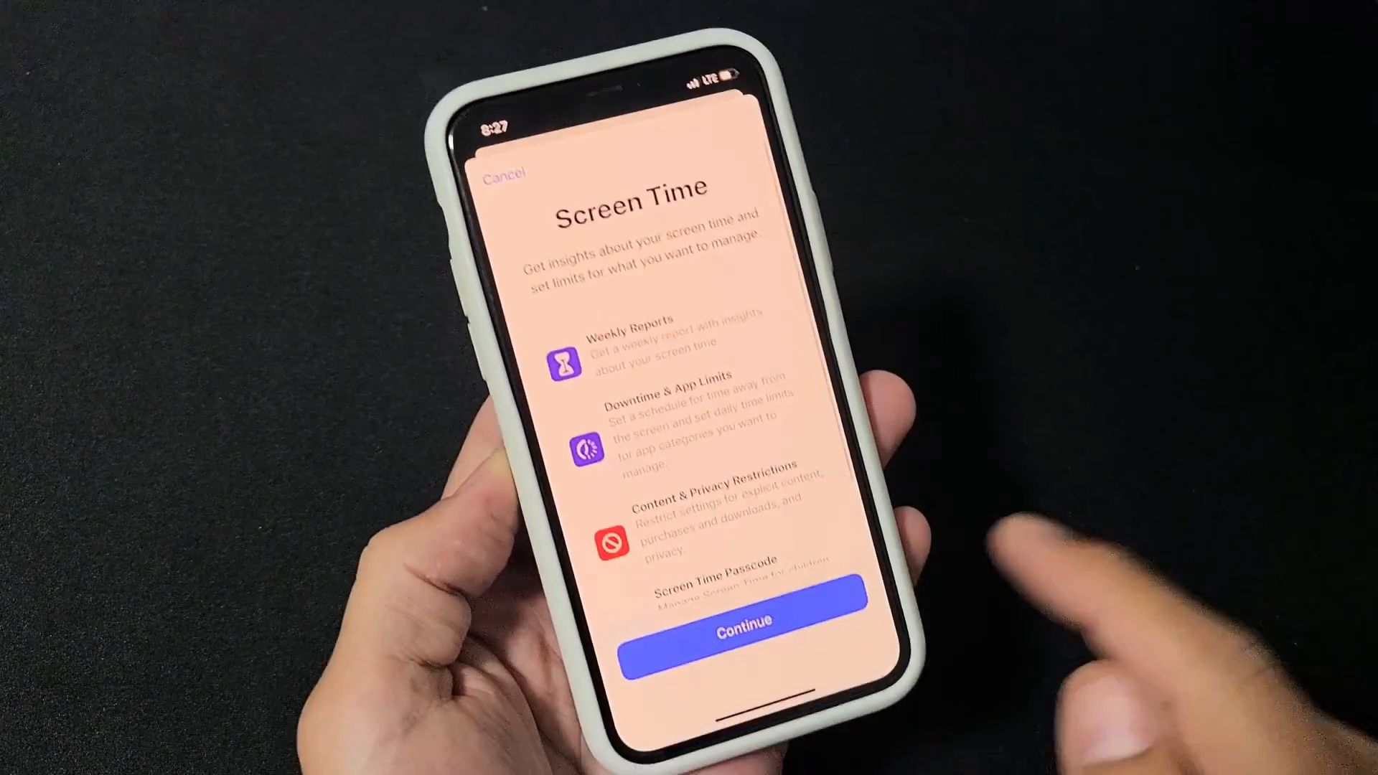
pyautogui.click(741, 622)
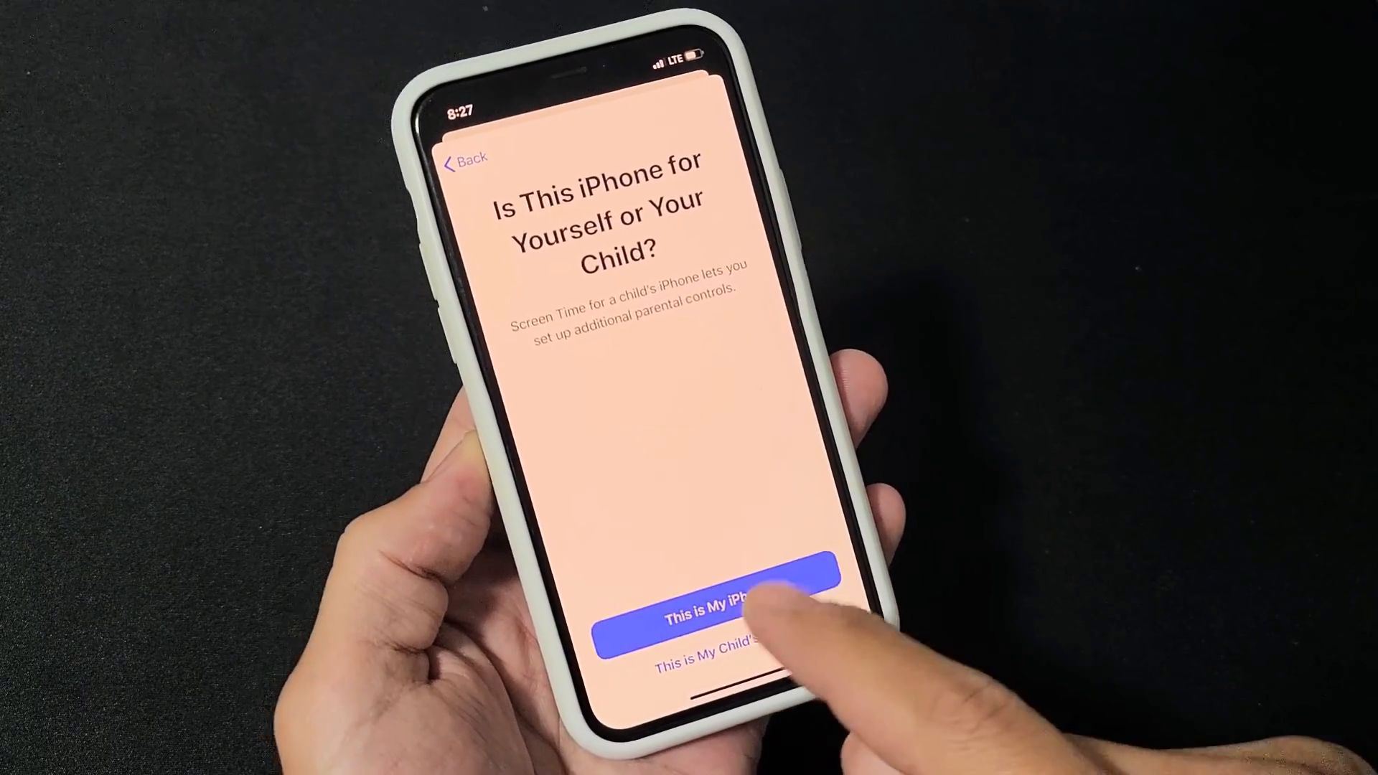
pyautogui.click(712, 606)
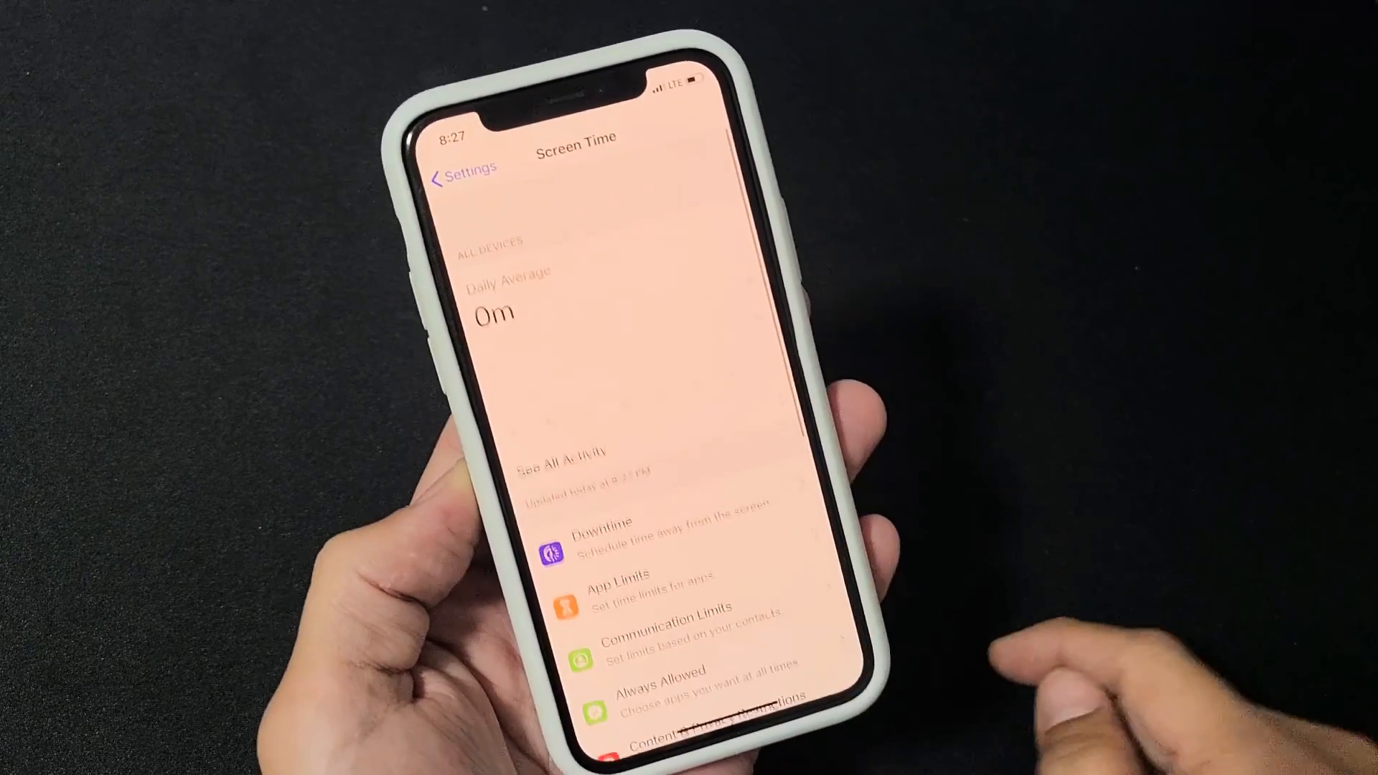
pyautogui.scroll(-3)
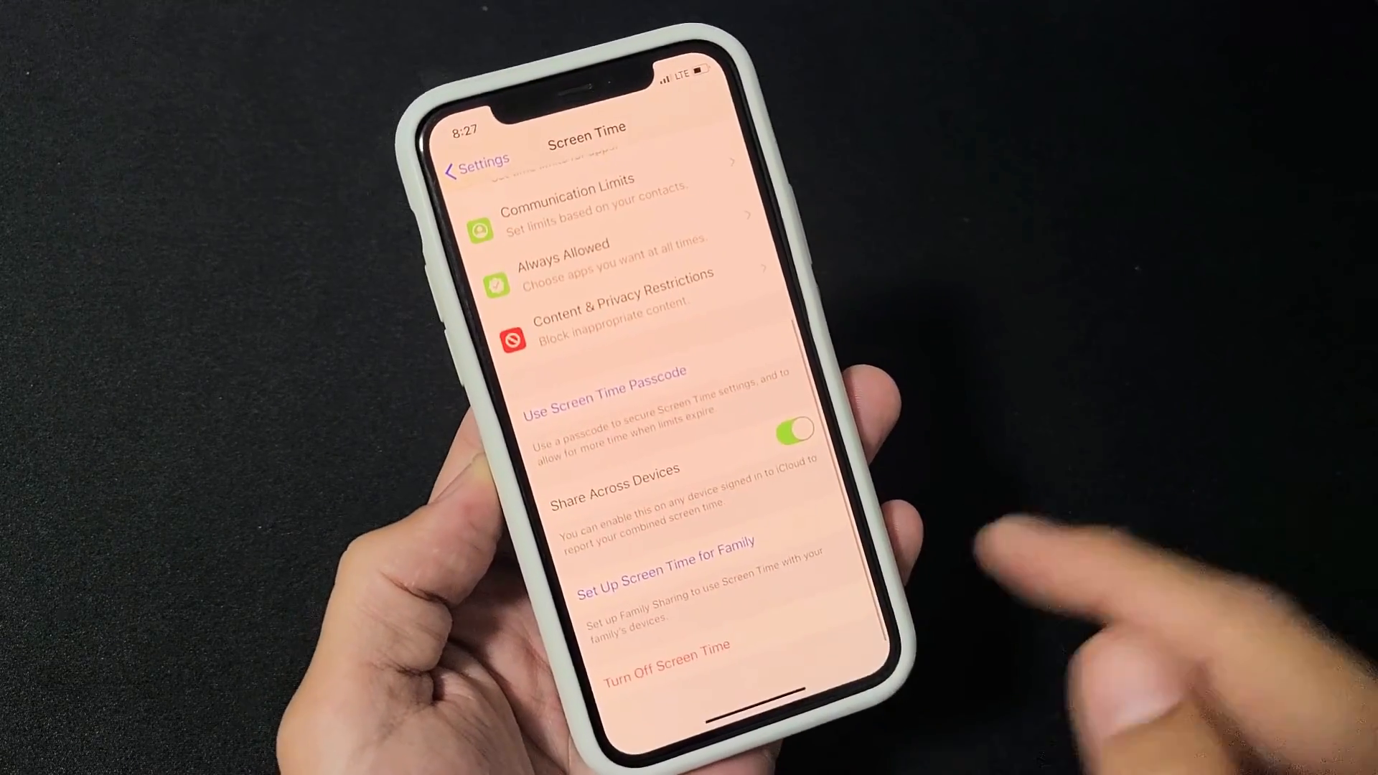